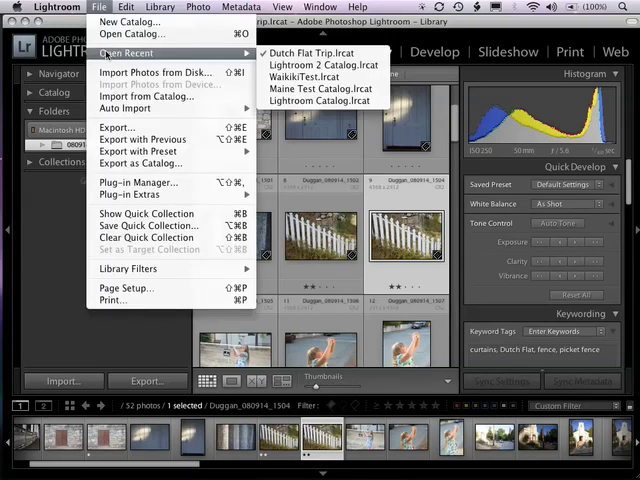
{"action": "mouse_move", "coordinate": [320, 52]}
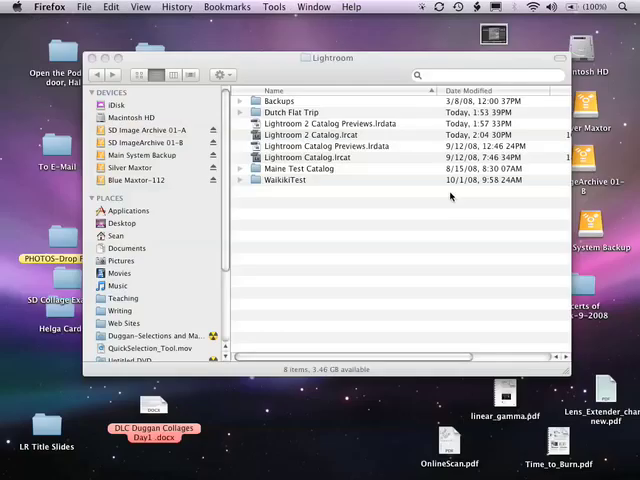
Open Lightroom 2 Catalog.lrcat as the main catalog
{"action": "double_click", "coordinate": [310, 135]}
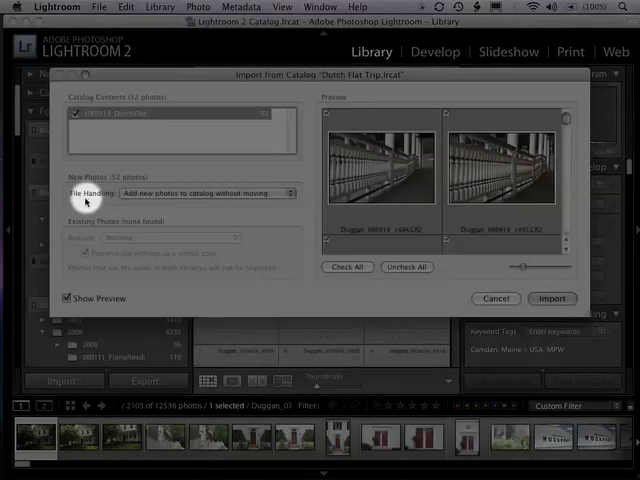
{"action": "mouse_move", "coordinate": [228, 201]}
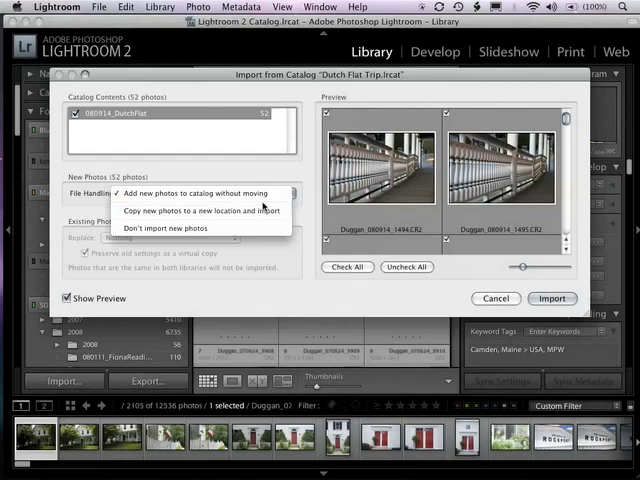
Import the 52 Dutch Flat photos, adding them without moving the files
{"action": "left_click", "coordinate": [200, 192]}
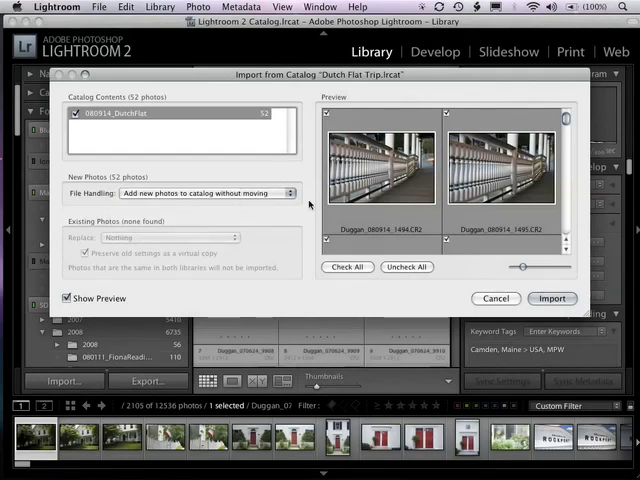
{"action": "left_click", "coordinate": [553, 298]}
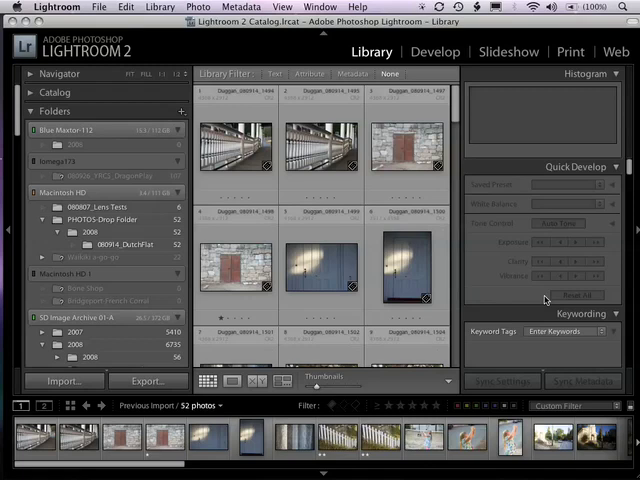
{"action": "mouse_move", "coordinate": [471, 170]}
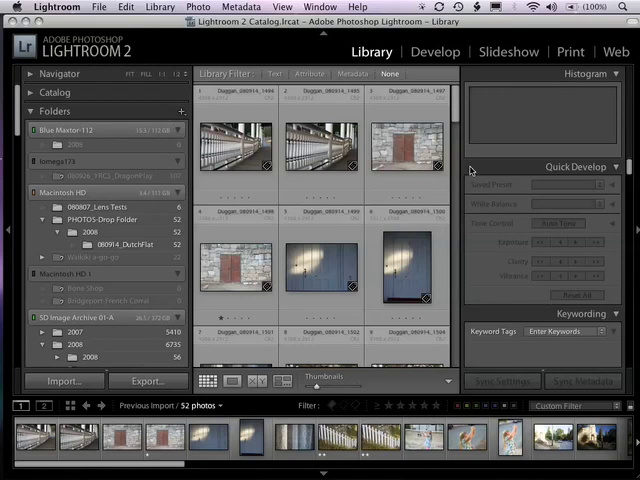
Scroll through the Previous Import grid checking ratings and keywords
{"action": "scroll", "scroll_direction": "down", "scroll_amount": 3}
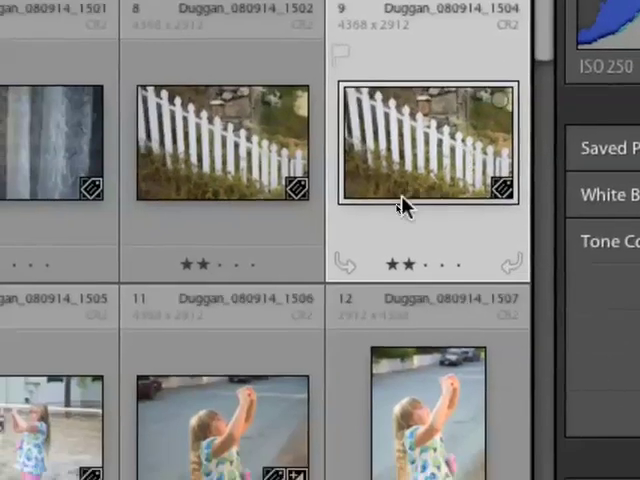
{"action": "scroll", "scroll_direction": "down", "scroll_amount": 3}
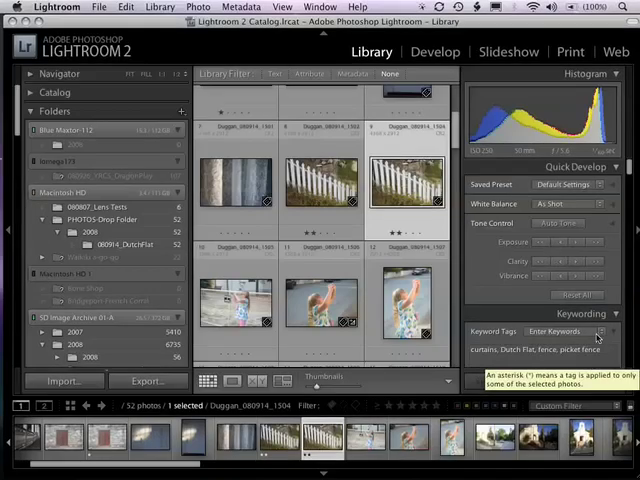
{"action": "scroll", "scroll_direction": "down", "scroll_amount": 3}
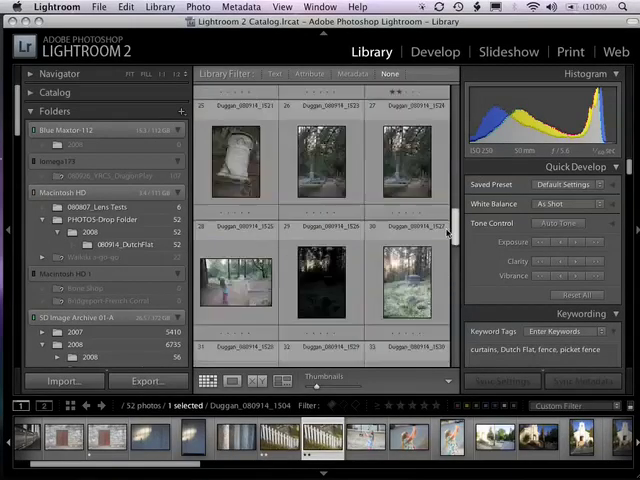
{"action": "scroll", "scroll_direction": "down", "scroll_amount": 3}
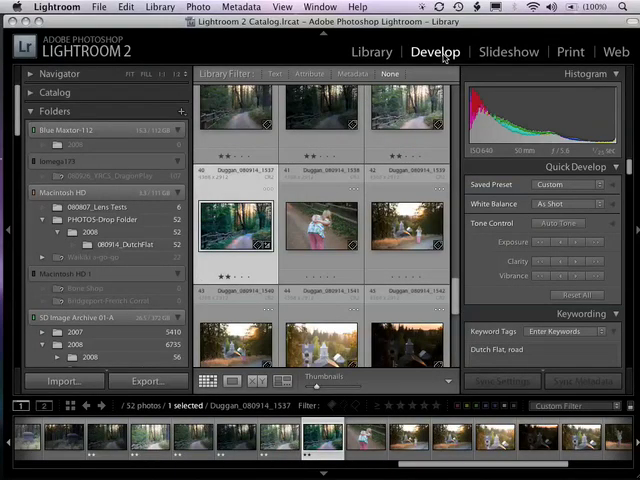
{"action": "left_click", "coordinate": [435, 51]}
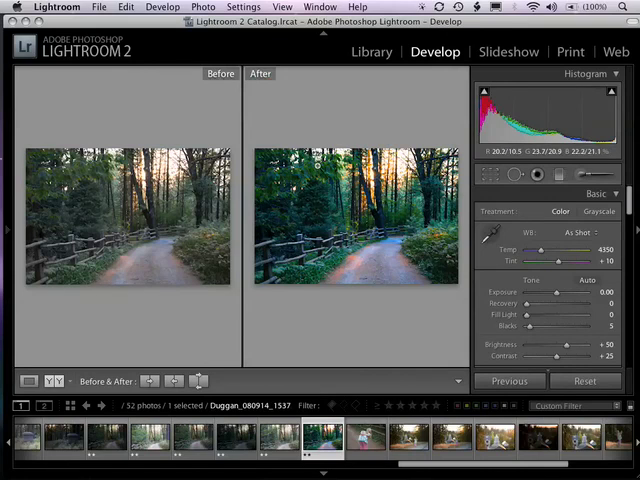
{"action": "left_click", "coordinate": [371, 51]}
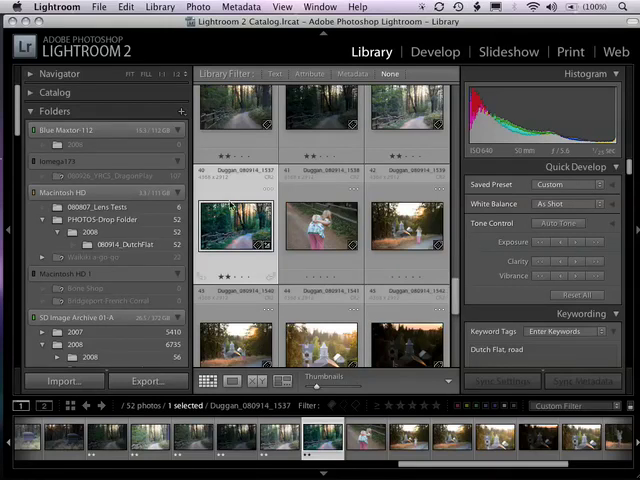
Scroll the Folders panel to reach 2008 under SD Image Archive 01-A
{"action": "scroll", "scroll_direction": "down", "scroll_amount": 3}
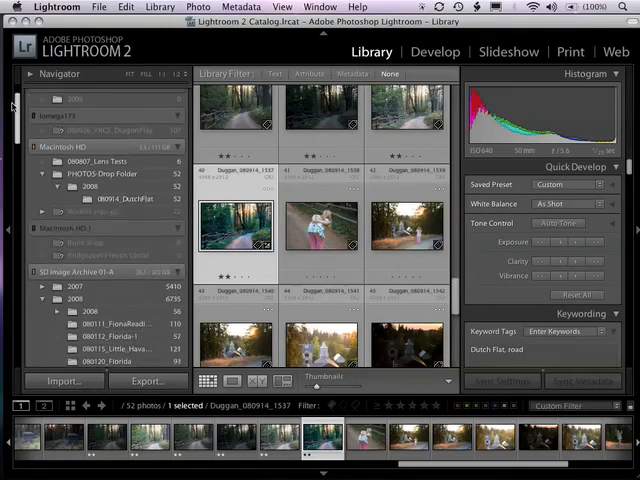
{"action": "scroll", "scroll_direction": "down", "scroll_amount": 3}
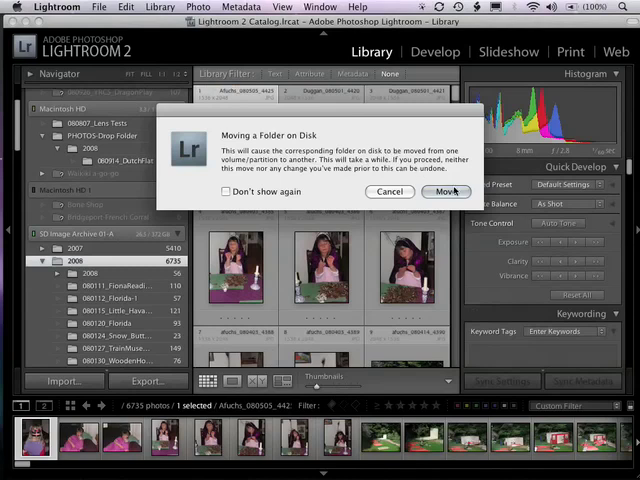
Confirm moving 080914_DutchFlat to the archive drive and follow the transfer
{"action": "left_click", "coordinate": [446, 191]}
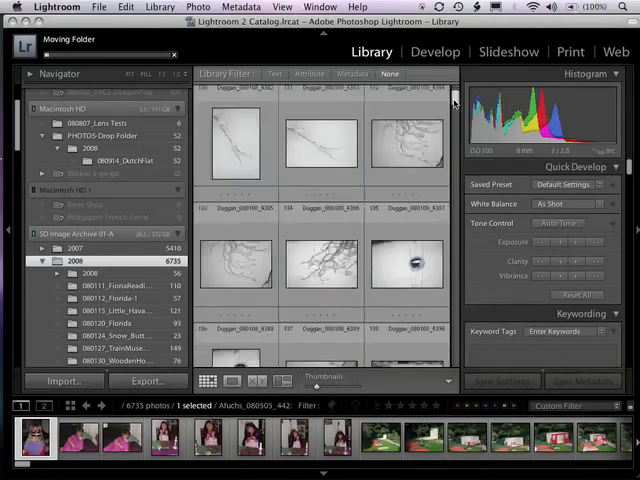
{"action": "scroll", "scroll_direction": "down", "scroll_amount": 3}
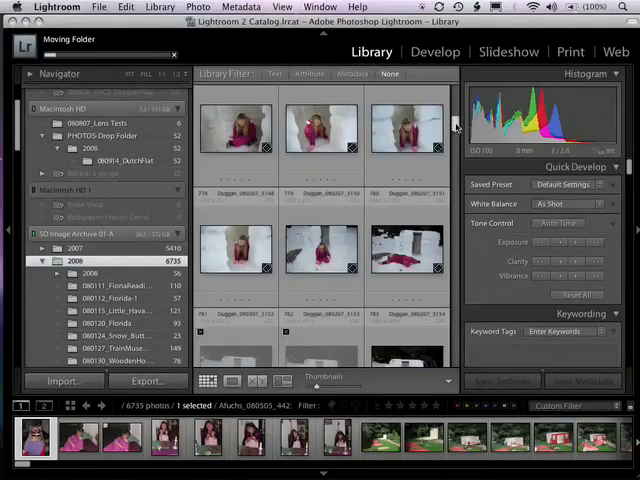
{"action": "scroll", "scroll_direction": "down", "scroll_amount": 3}
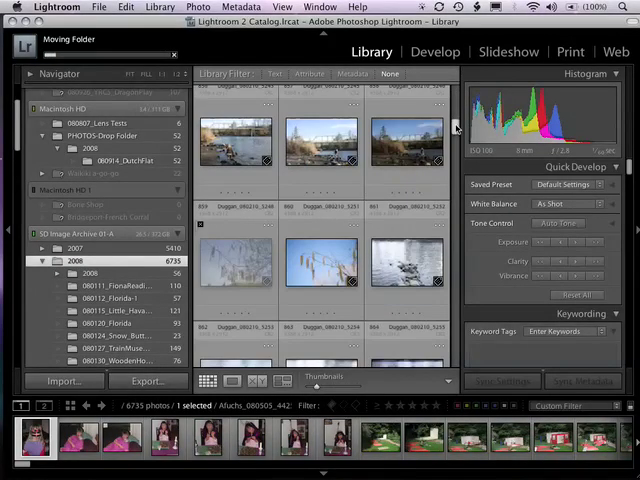
{"action": "scroll", "scroll_direction": "down", "scroll_amount": 3}
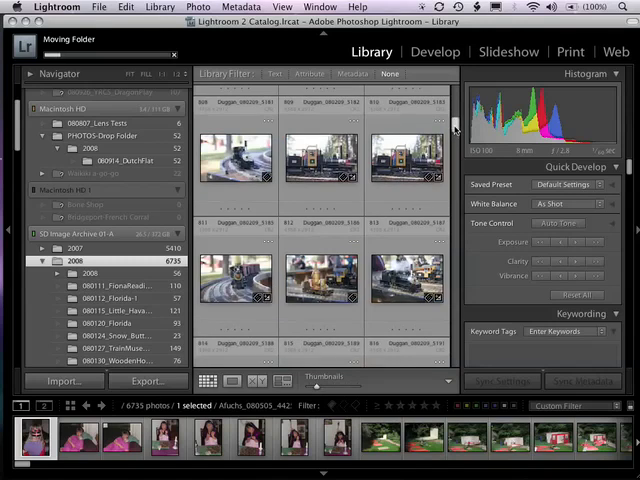
{"action": "scroll", "scroll_direction": "down", "scroll_amount": 3}
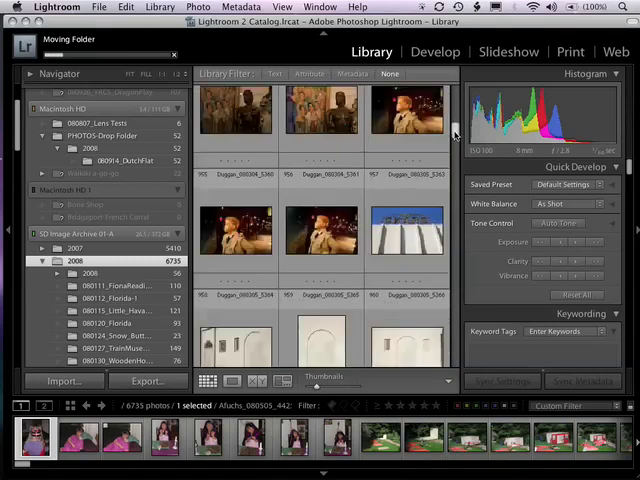